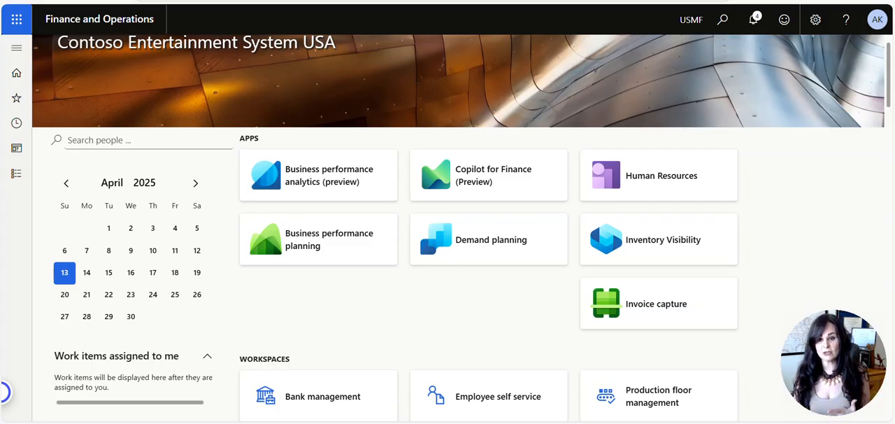
mouse_move(43, 190)
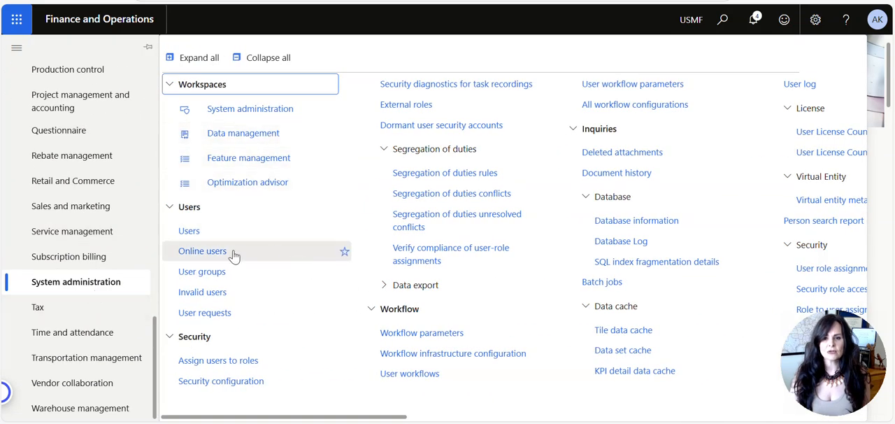
left_click(189, 230)
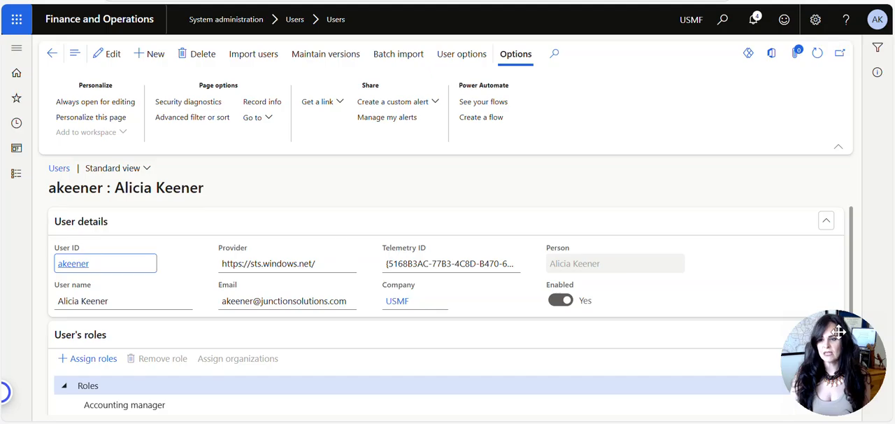
mouse_move(616, 263)
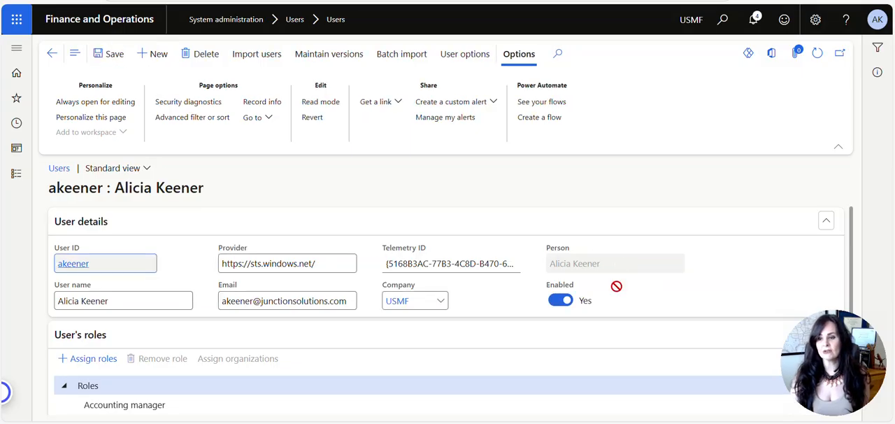
mouse_move(620, 328)
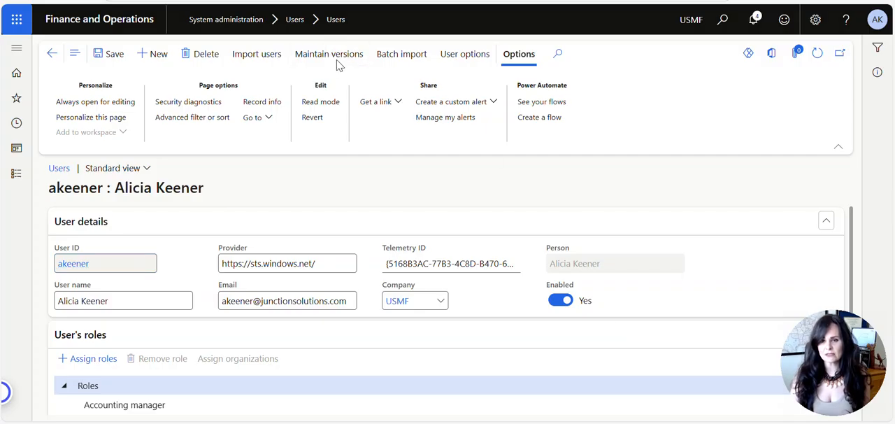
left_click(328, 54)
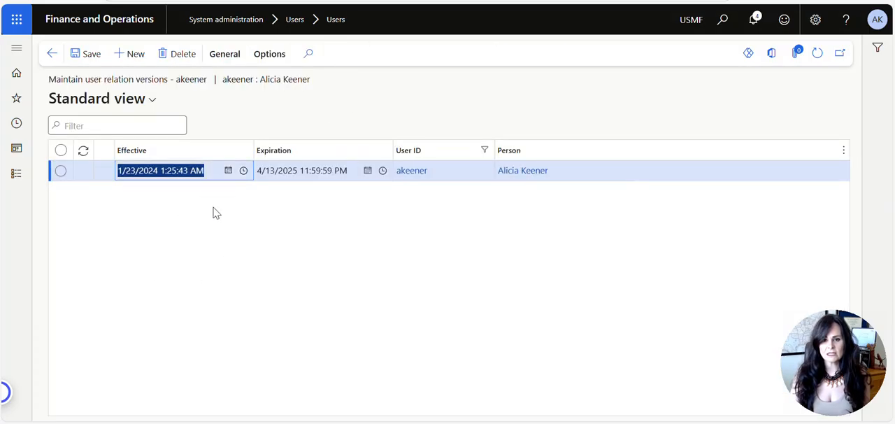
mouse_move(402, 235)
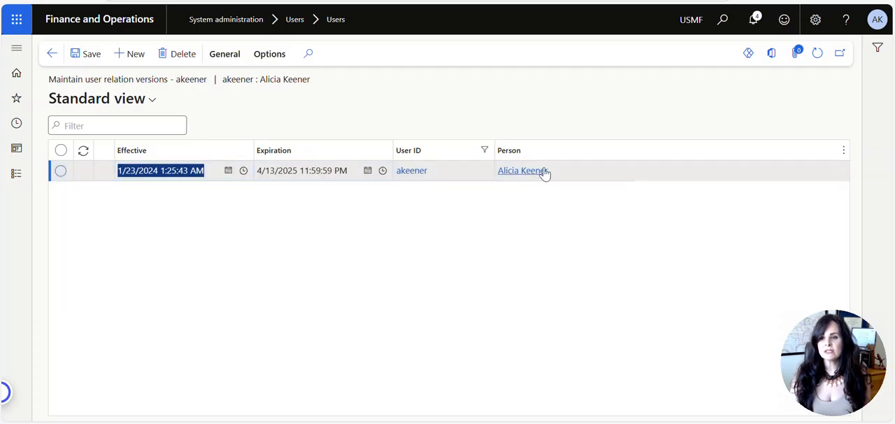
mouse_move(565, 177)
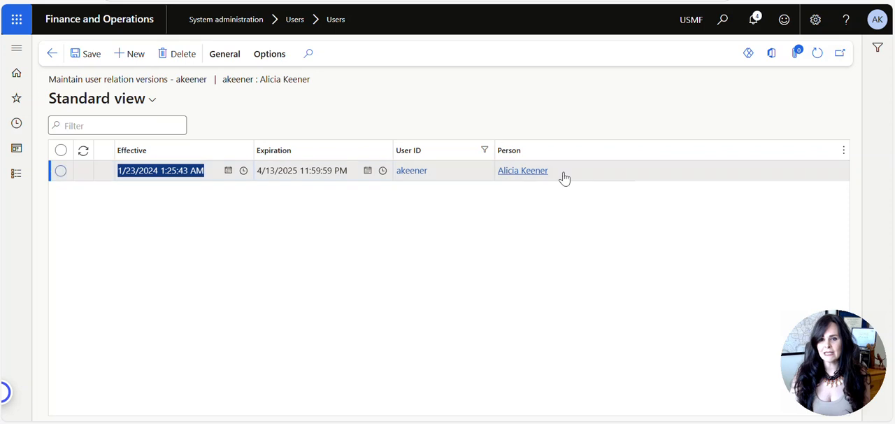
left_click(135, 54)
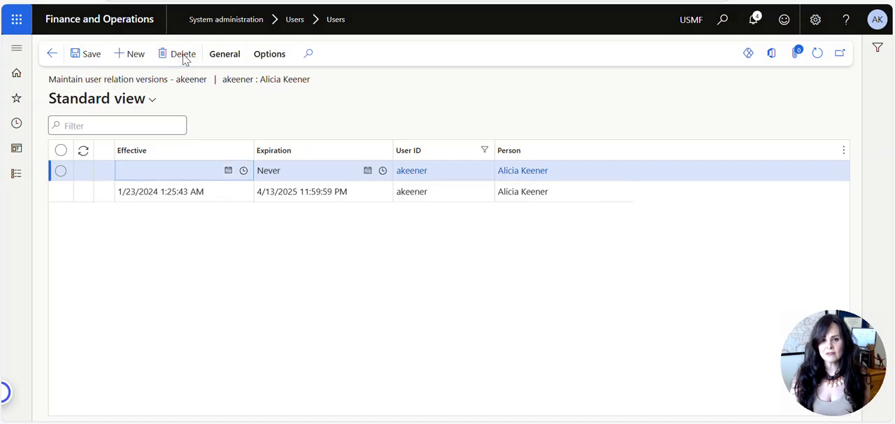
left_click(183, 54)
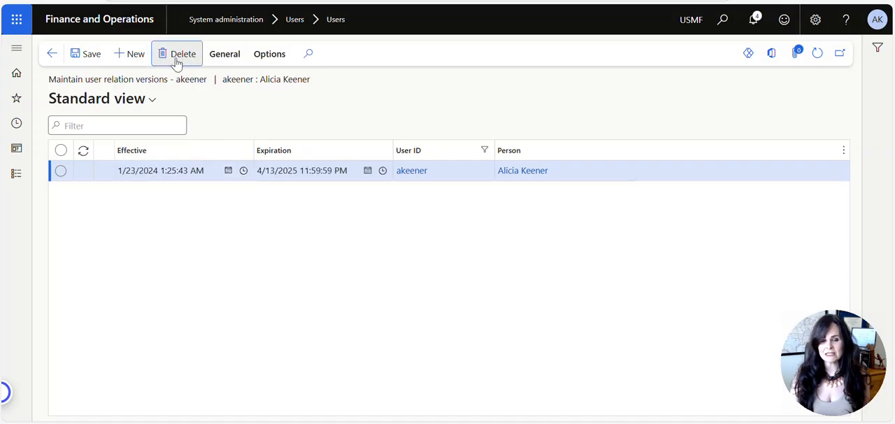
left_click(183, 53)
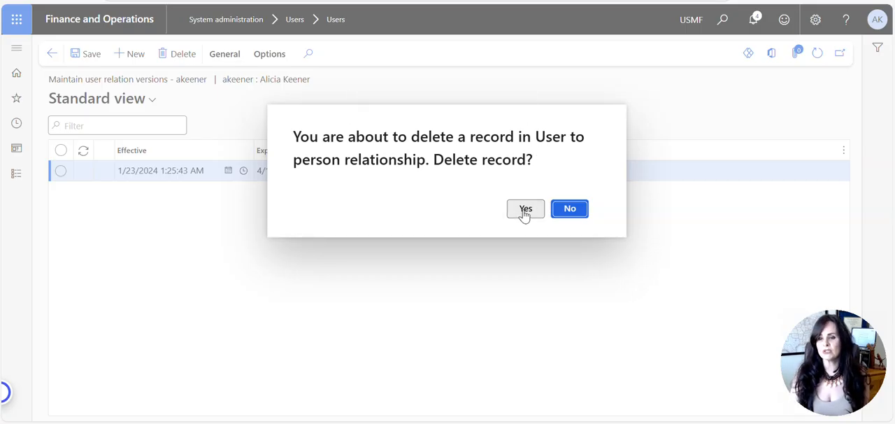
left_click(526, 209)
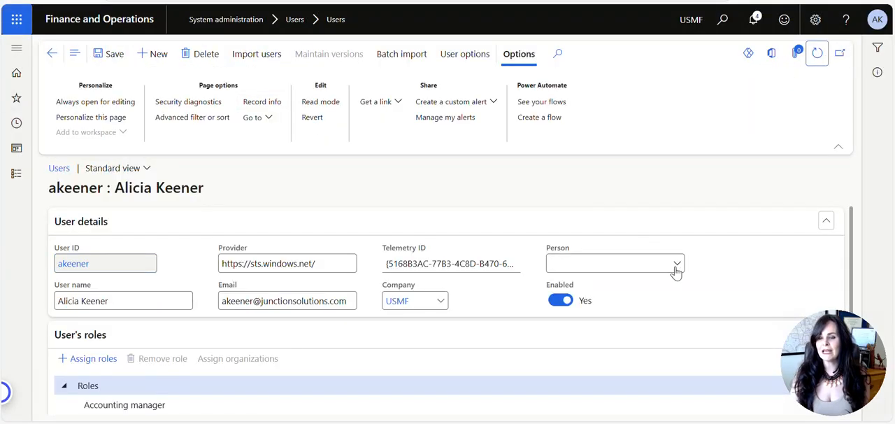
Open the Person field lookup listing party names and IDs
left_click(676, 263)
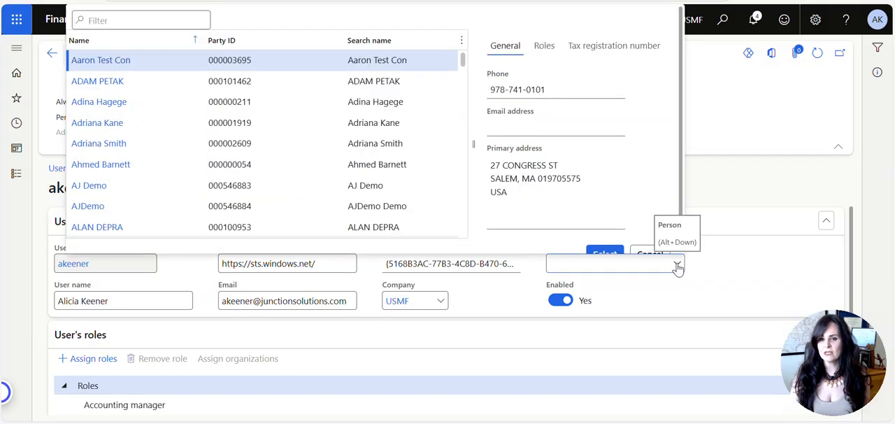